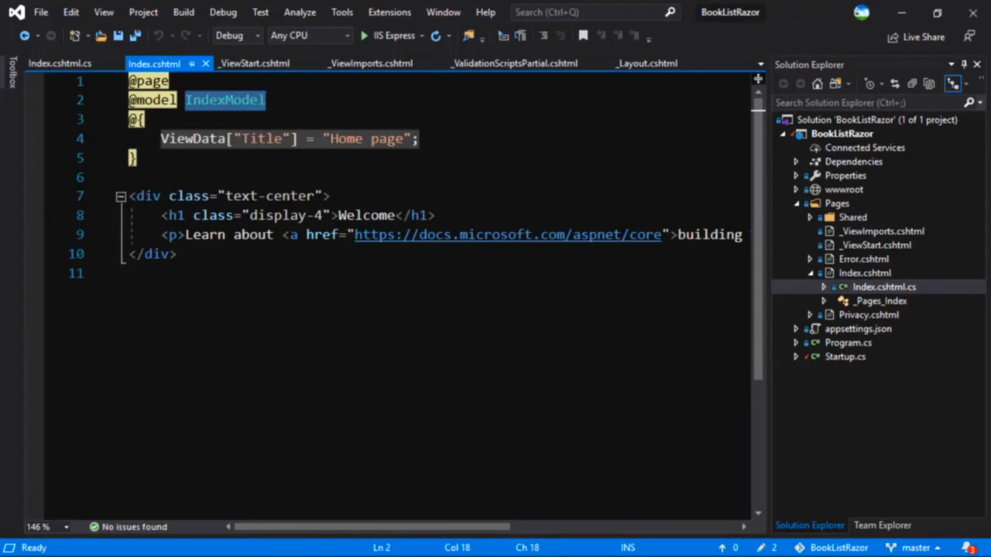
# Run BookListRazor via IIS Express, load the Welcome page at localhost/Index, then follow the Privacy link
pyautogui.click(836, 203)
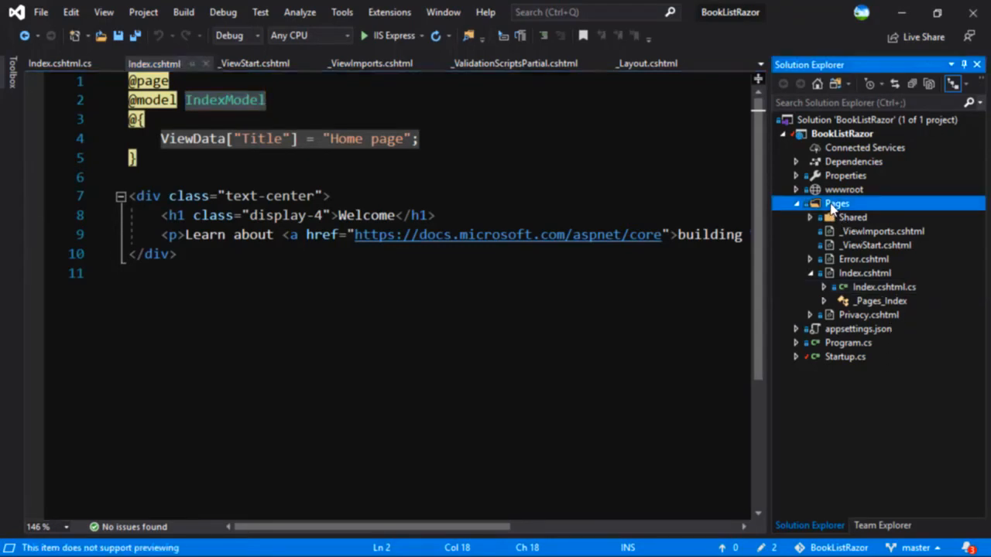
pyautogui.moveTo(835, 291)
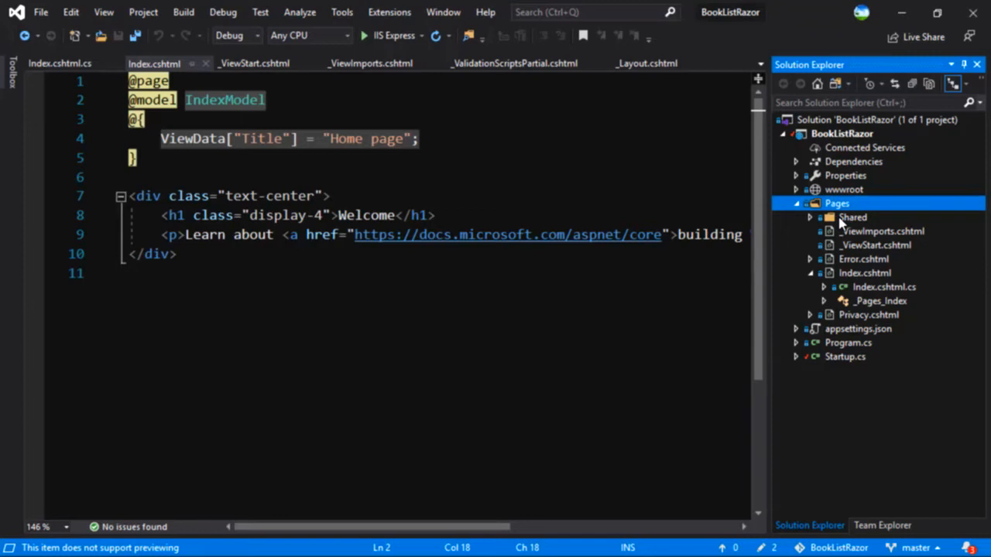
pyautogui.moveTo(861, 282)
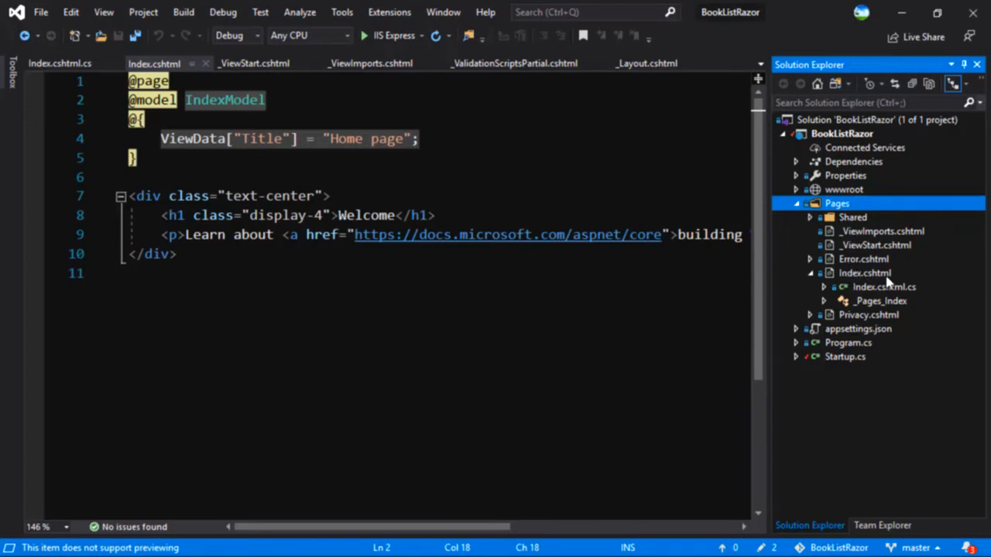
pyautogui.moveTo(824, 281)
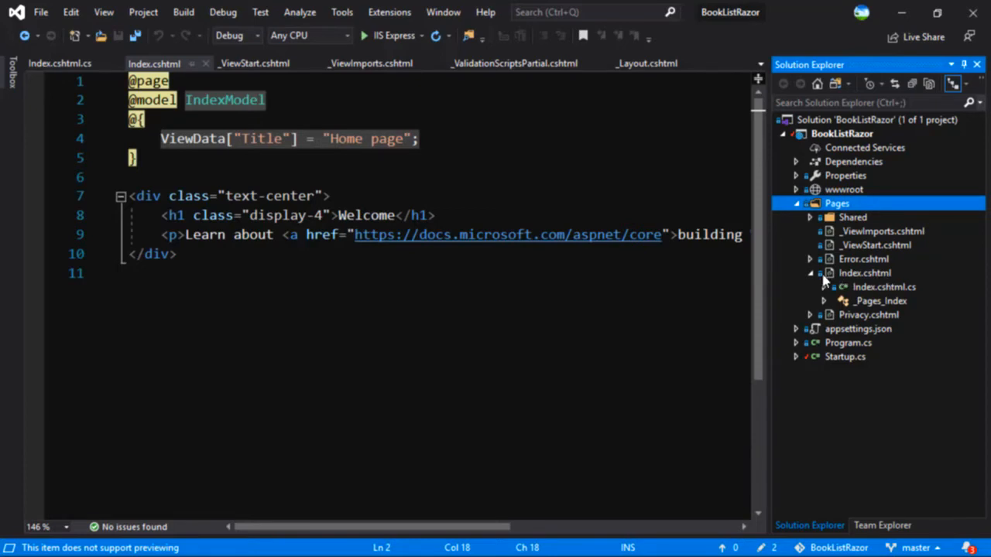
pyautogui.moveTo(864, 287)
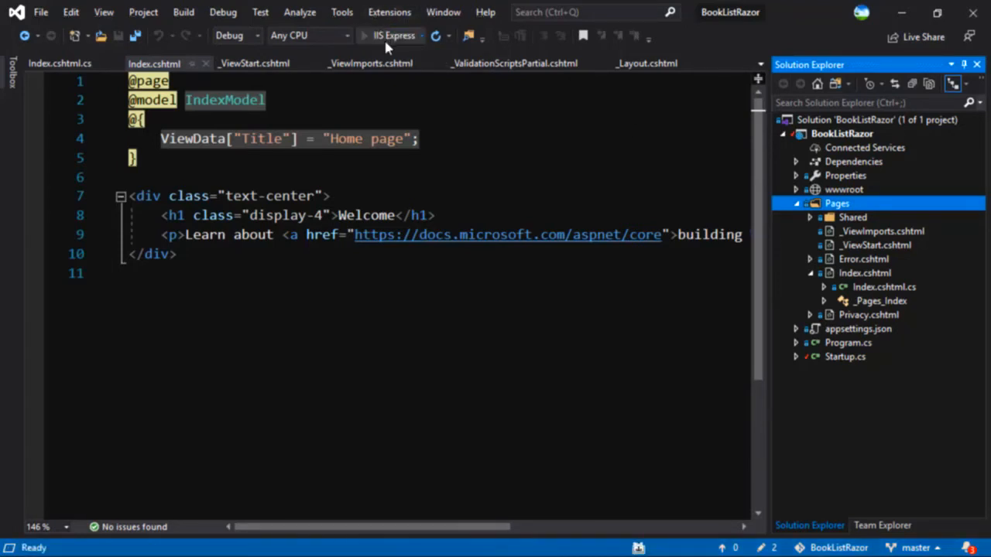
pyautogui.click(394, 36)
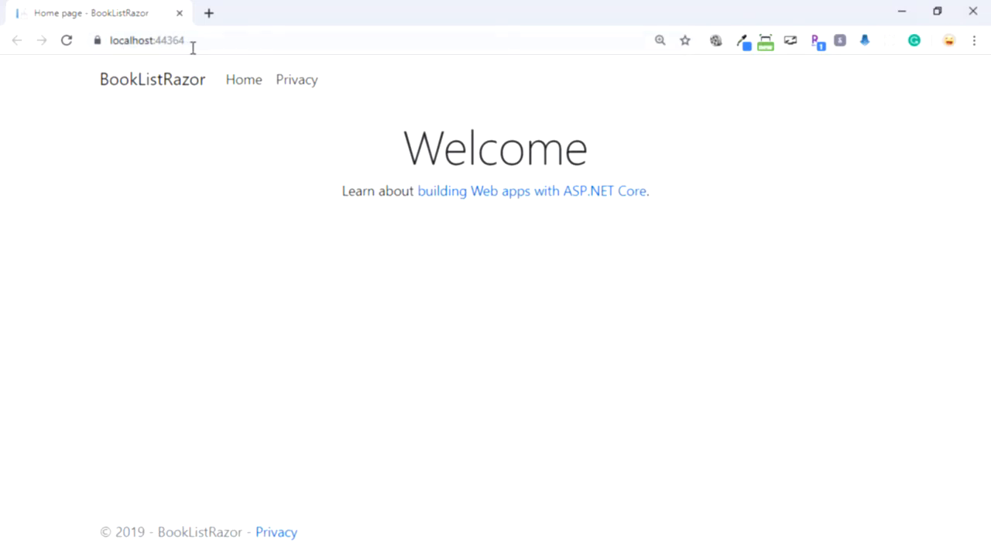
pyautogui.moveTo(267, 39)
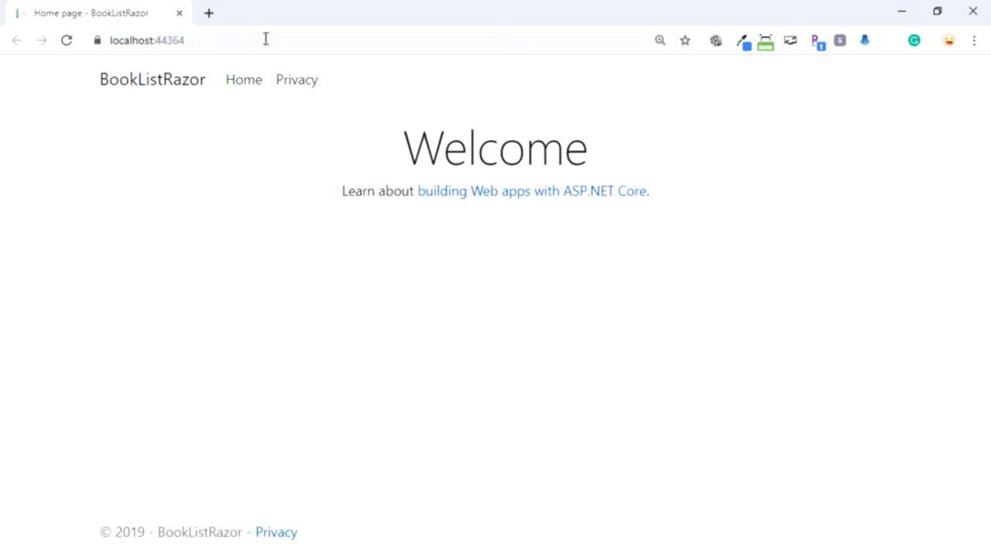
pyautogui.moveTo(276, 37)
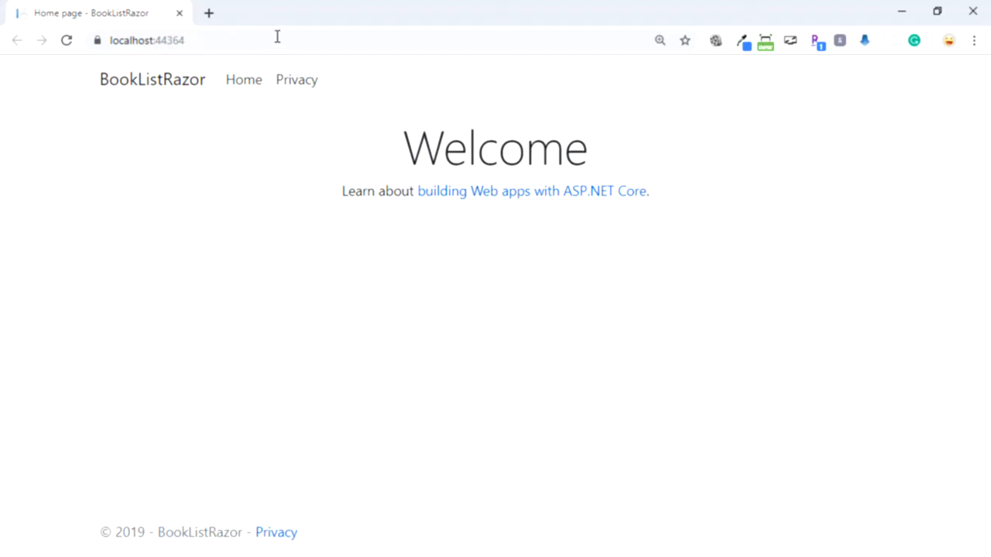
pyautogui.moveTo(271, 208)
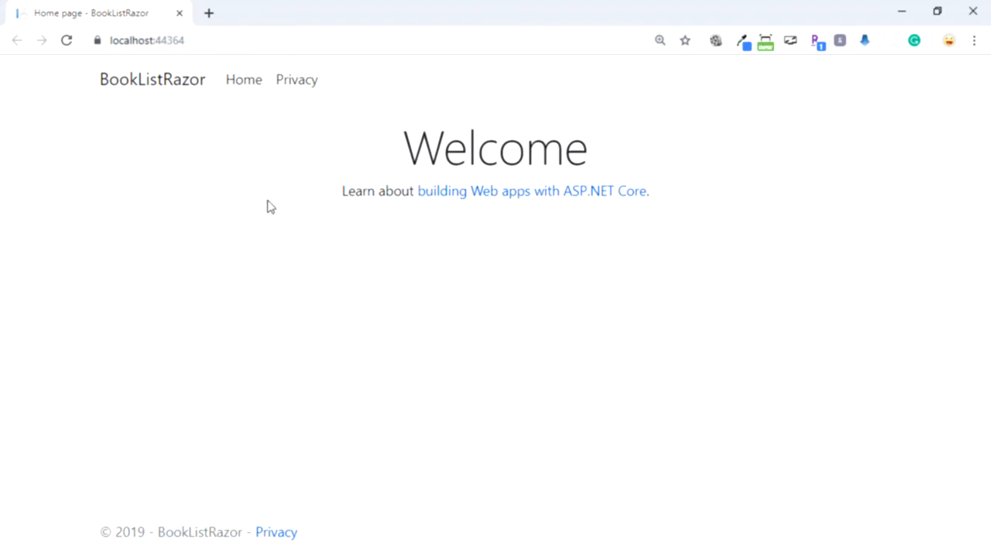
pyautogui.moveTo(240, 123)
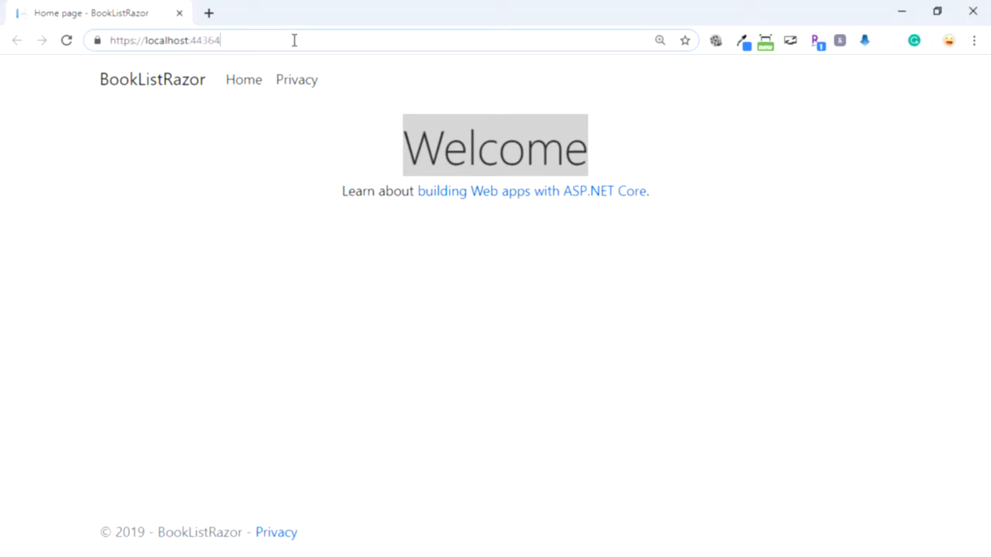
pyautogui.write('/Index')
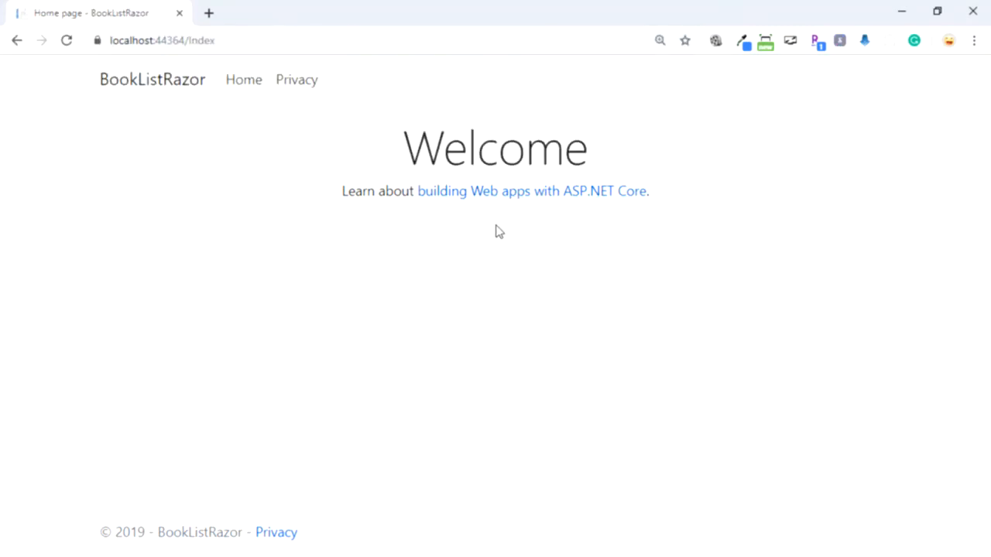
pyautogui.moveTo(297, 81)
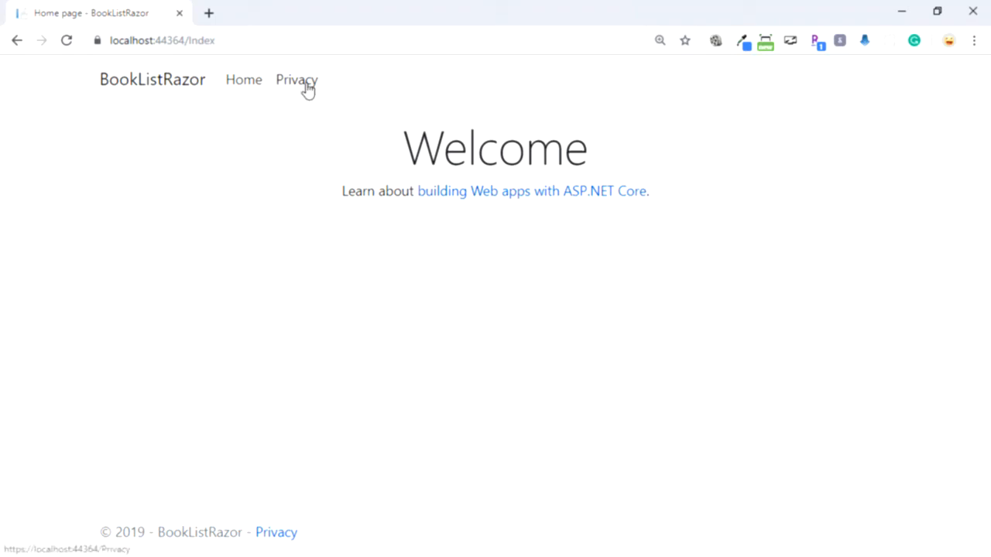
pyautogui.click(297, 79)
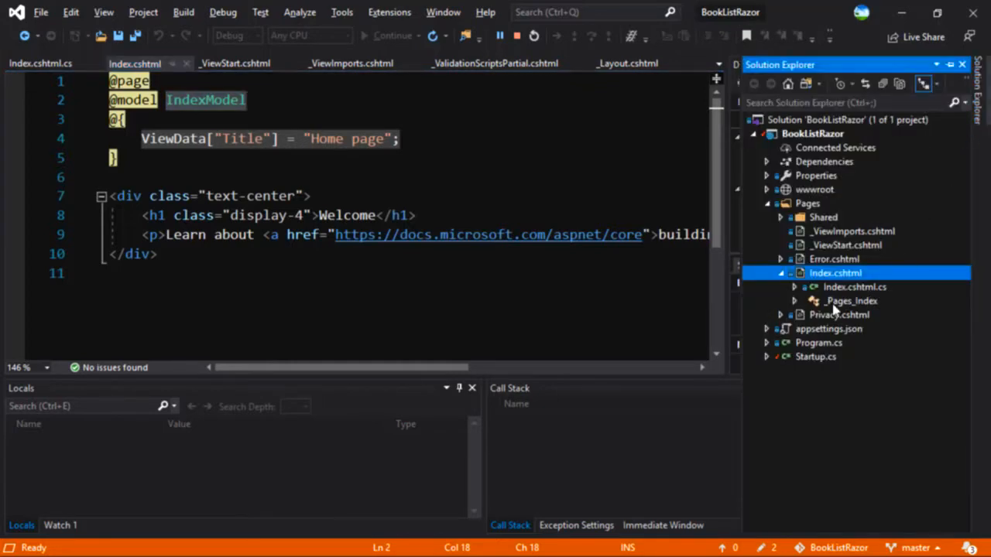
pyautogui.moveTo(797, 324)
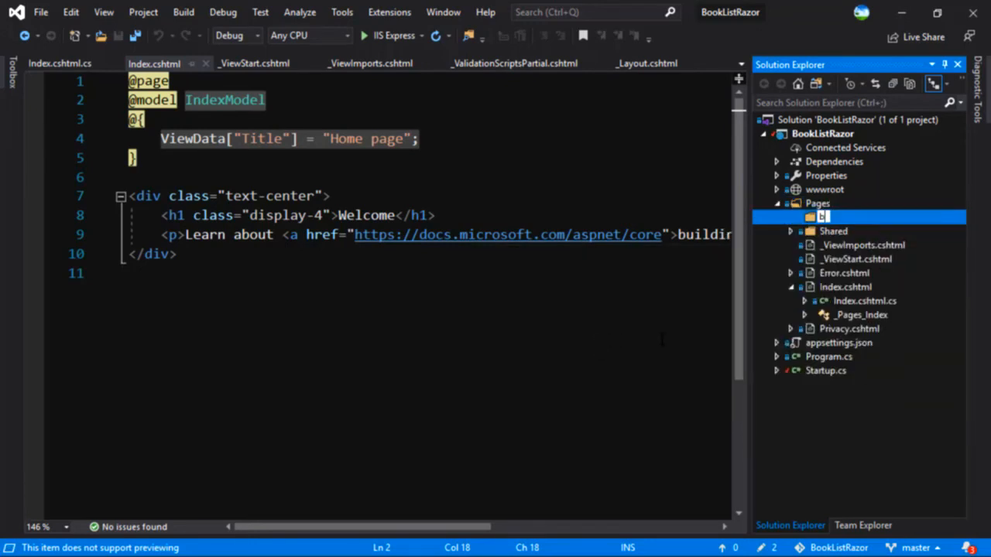
# Name the new folder under Pages 'bhrugen' and confirm it
pyautogui.write('bhrugen')
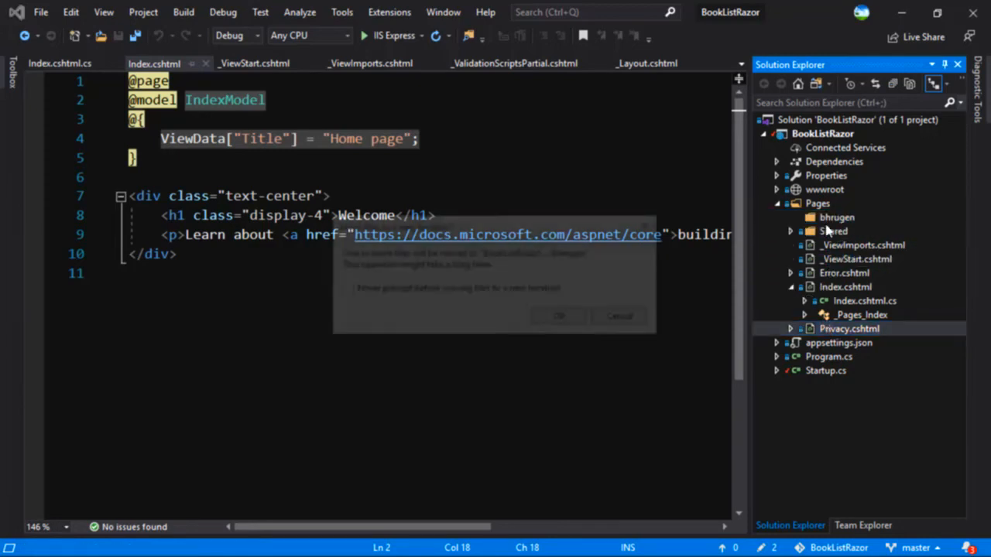
pyautogui.click(557, 316)
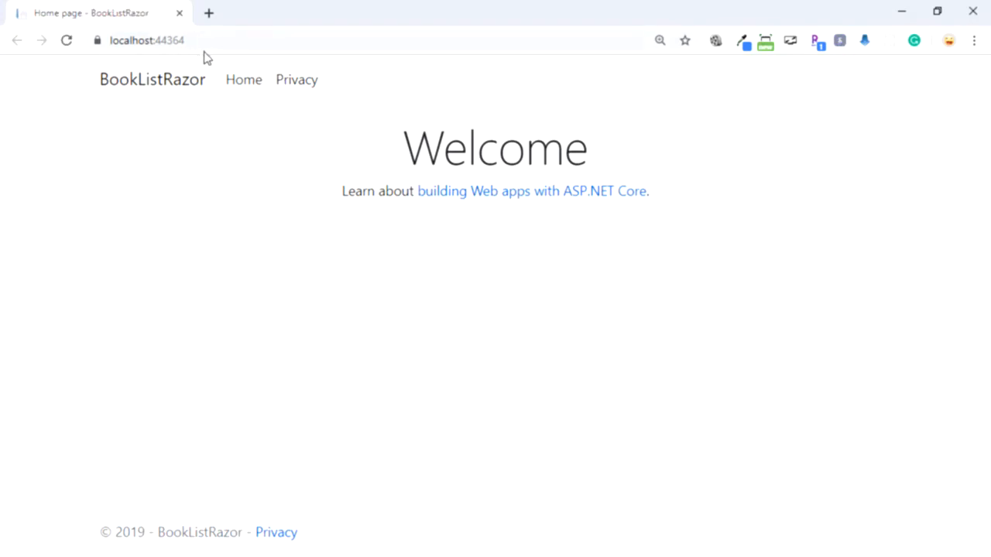
pyautogui.moveTo(297, 80)
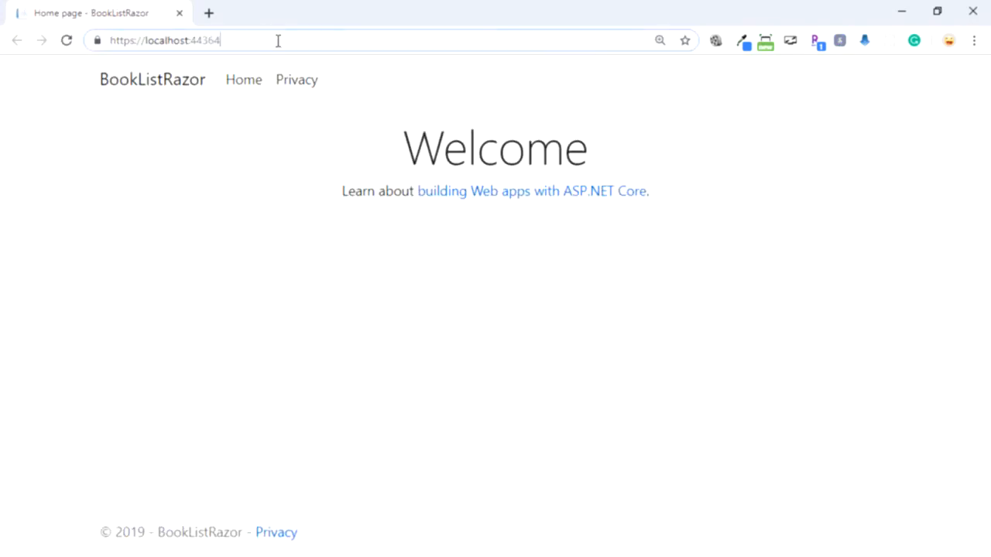
# Load the Privacy Policy page at localhost:44364/bhrugen/privacy
pyautogui.write('/bhruge')
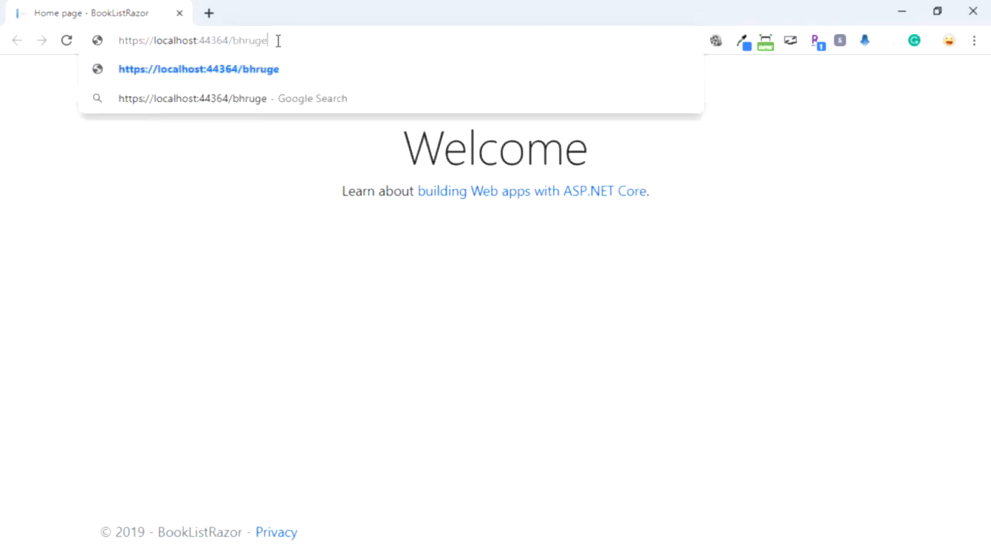
pyautogui.write('n/p')
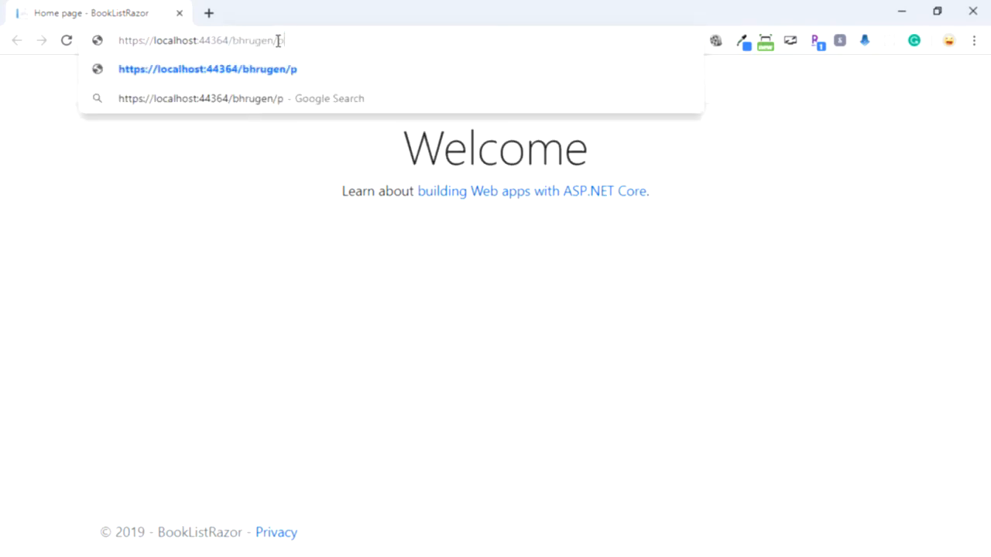
pyautogui.write('rivacy')
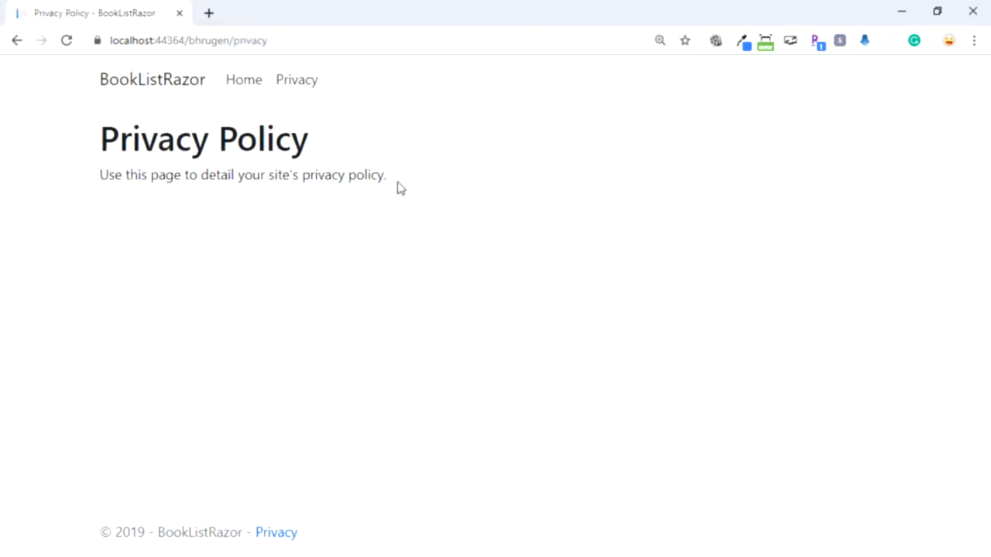
pyautogui.moveTo(285, 174)
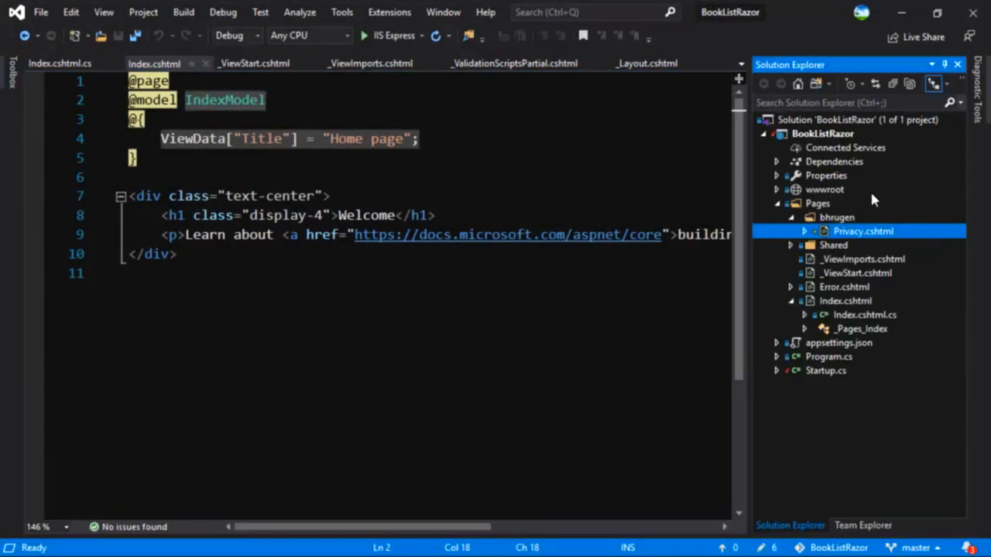
pyautogui.moveTo(802, 204)
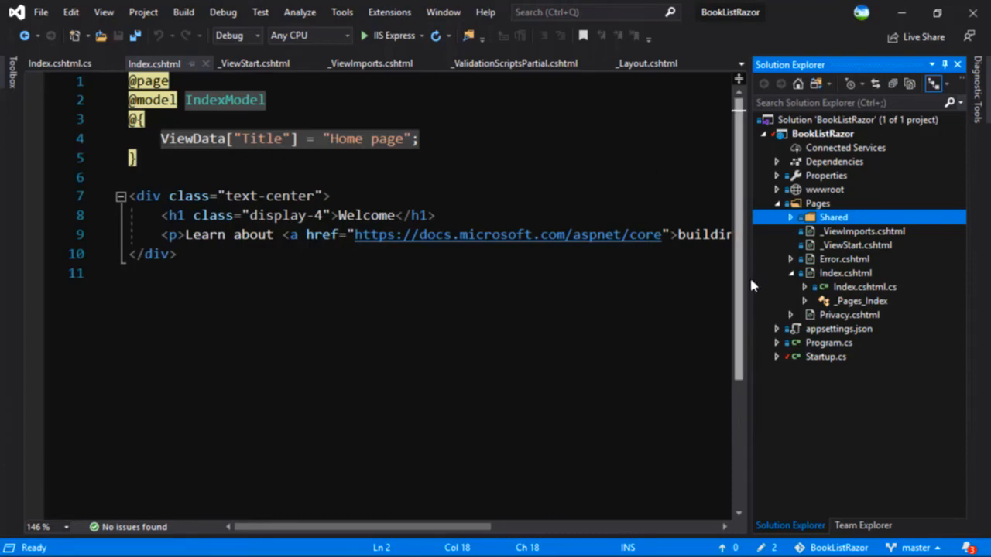
pyautogui.moveTo(777, 321)
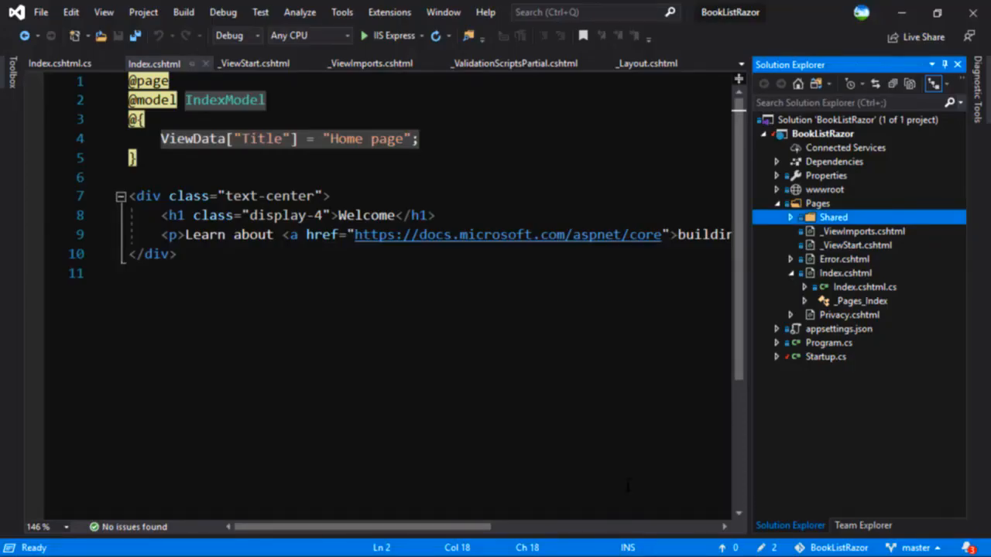
# Expand the Shared folder under Pages to reach _Layout.cshtml
pyautogui.click(845, 272)
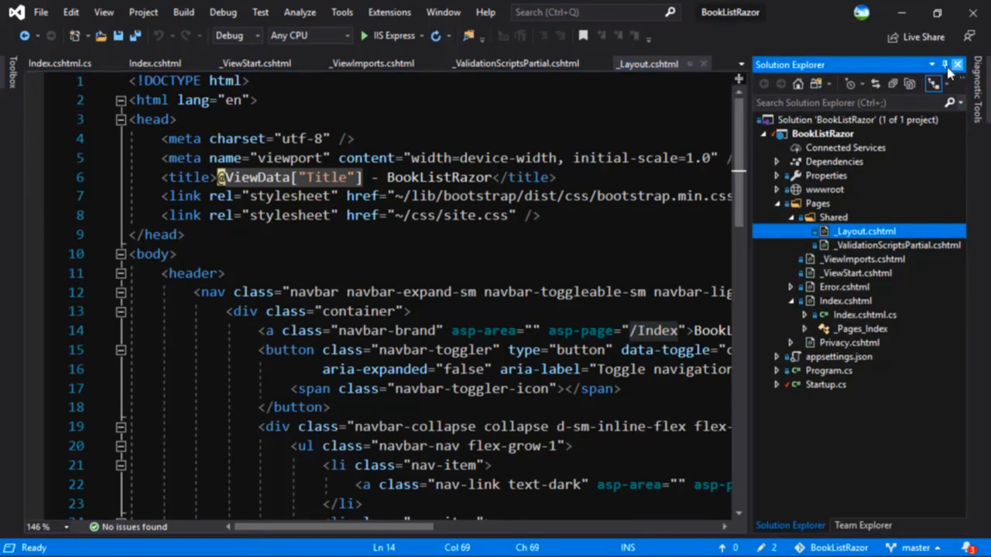
# Auto-hide Solution Explorer and review the asp-page and asp-append-version tag helpers in _Layout.cshtml
pyautogui.click(957, 65)
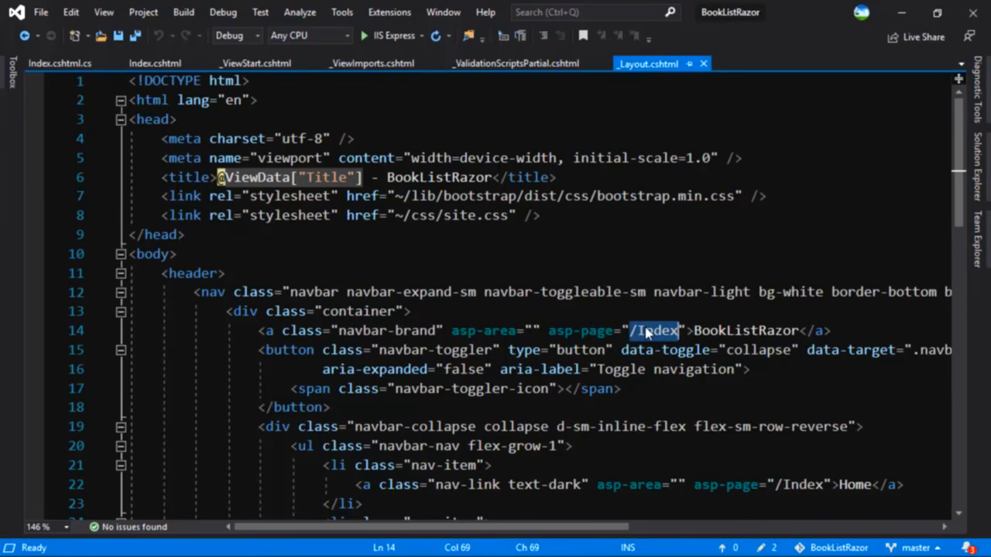
pyautogui.scroll(-3)
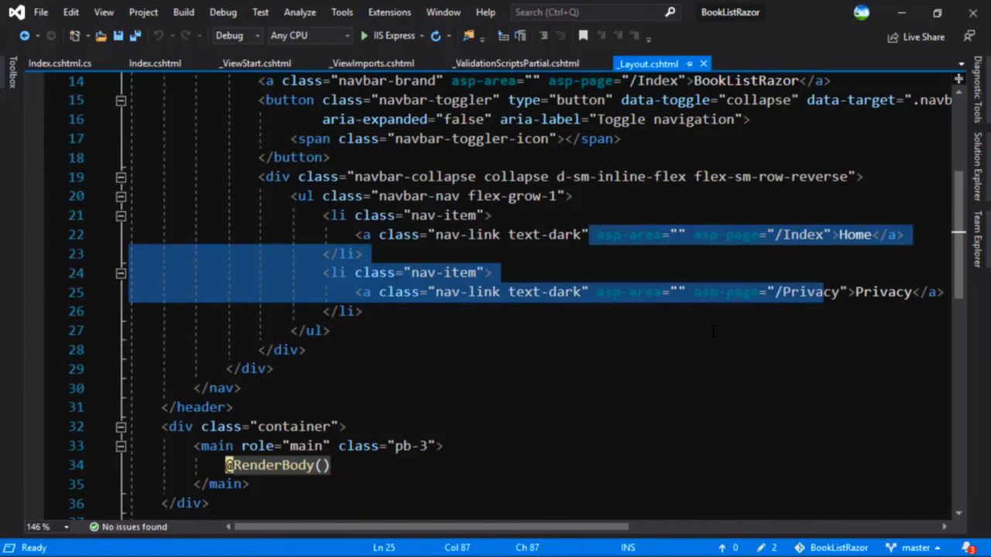
pyautogui.scroll(-3)
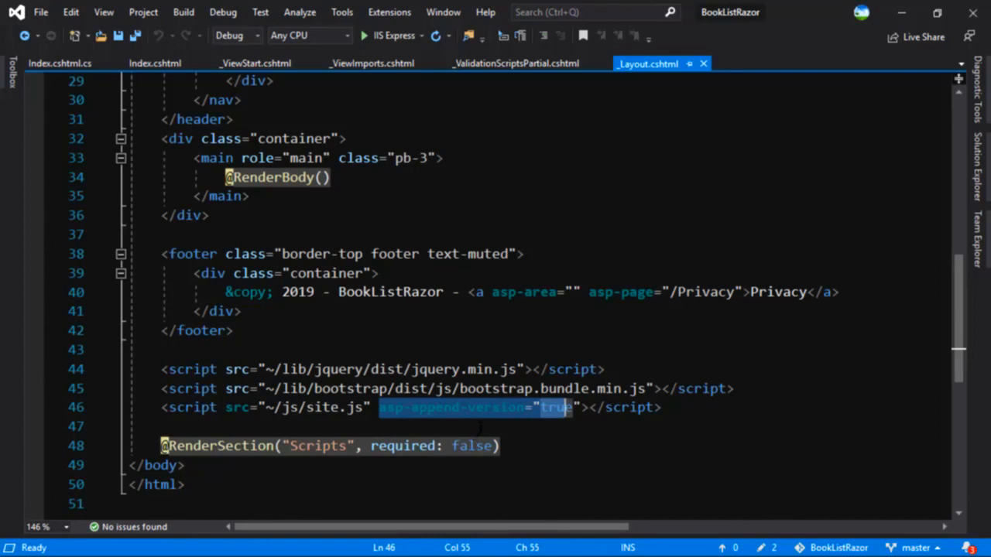
pyautogui.scroll(3)
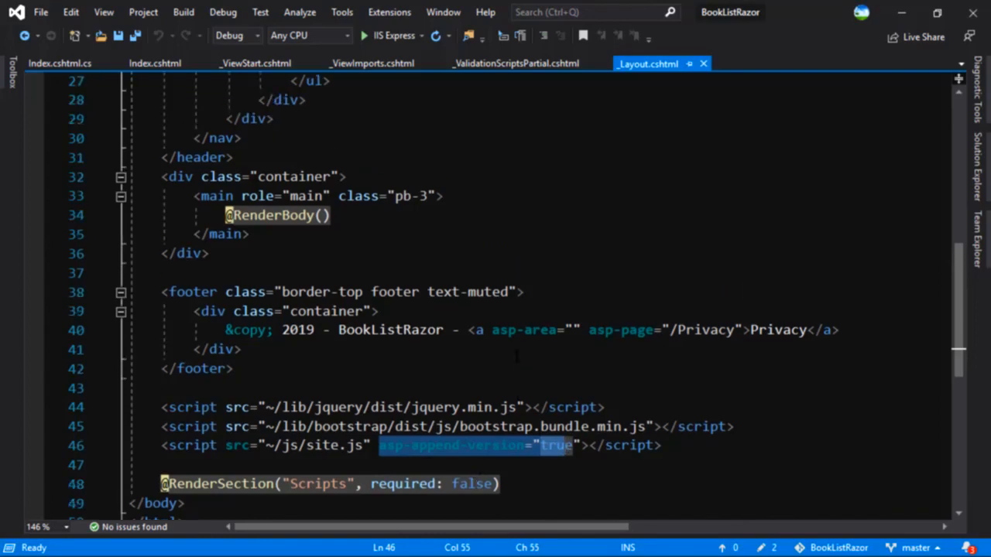
pyautogui.scroll(3)
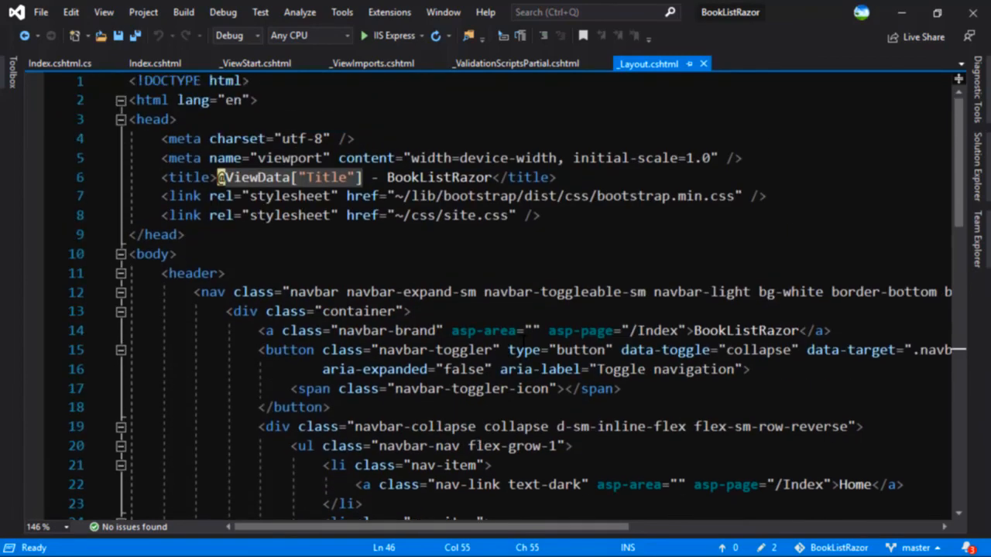
pyautogui.click(452, 331)
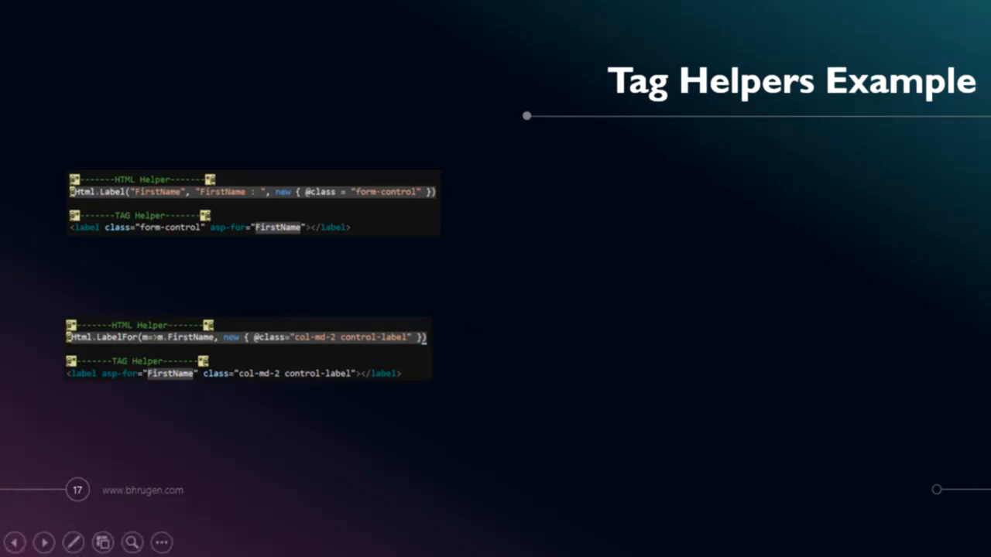
pyautogui.moveTo(381, 197)
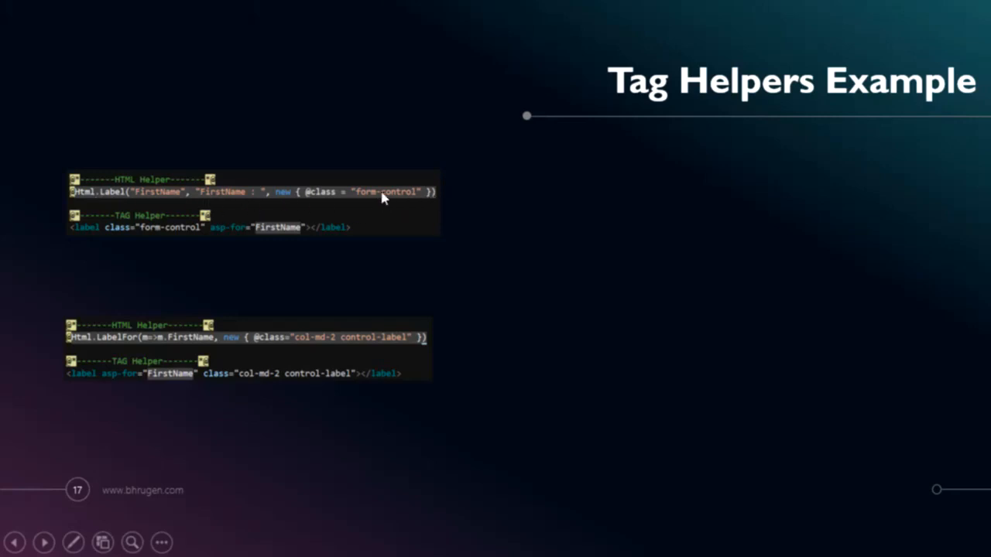
pyautogui.moveTo(127, 214)
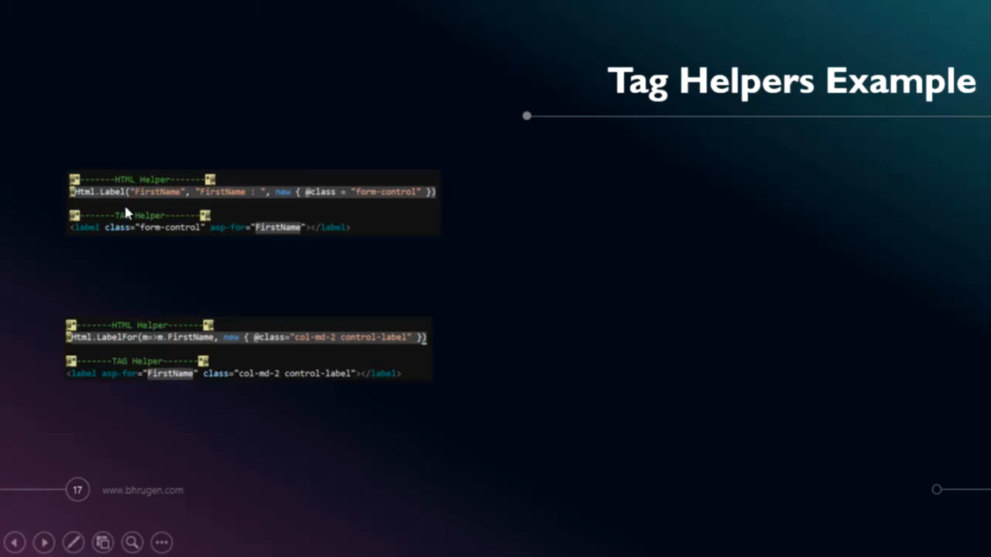
pyautogui.moveTo(412, 241)
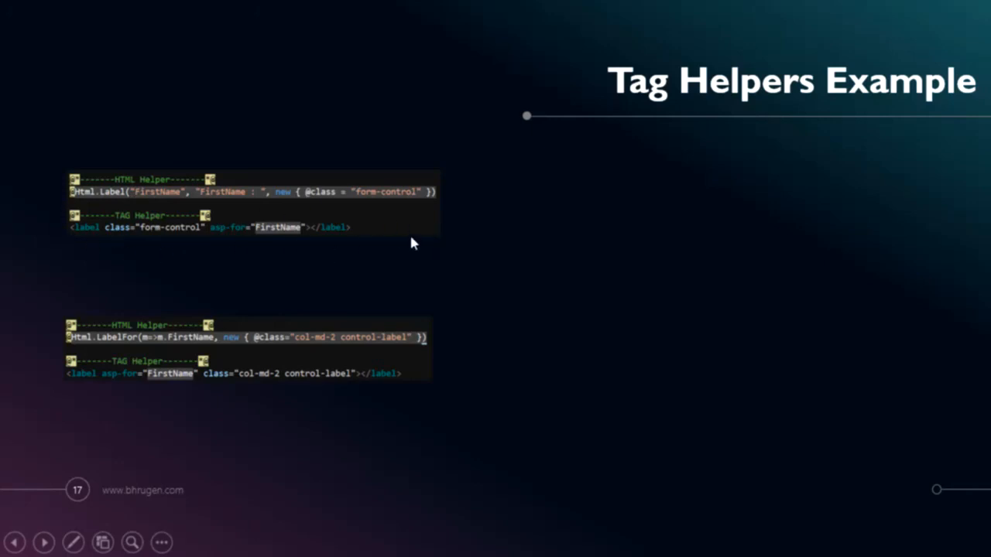
pyautogui.moveTo(120, 239)
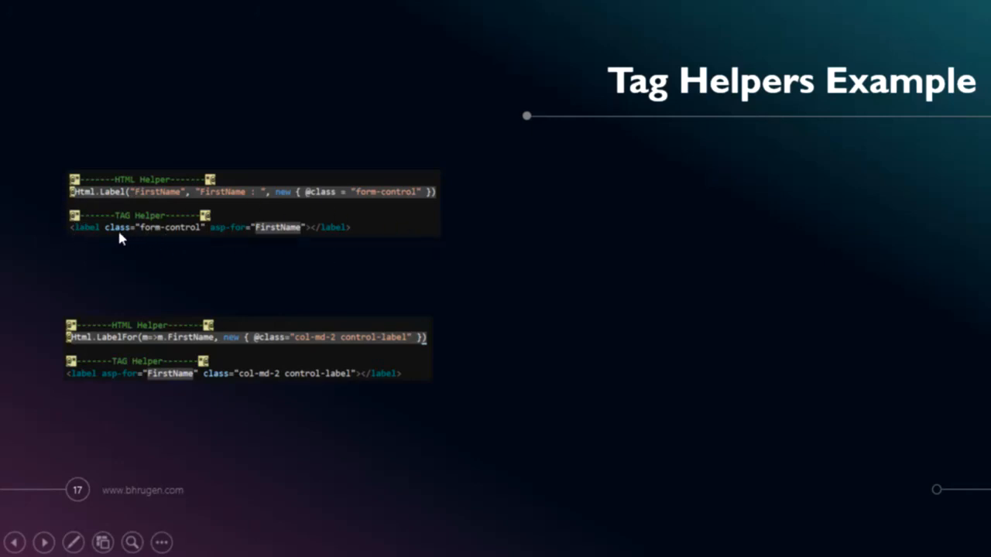
pyautogui.moveTo(229, 218)
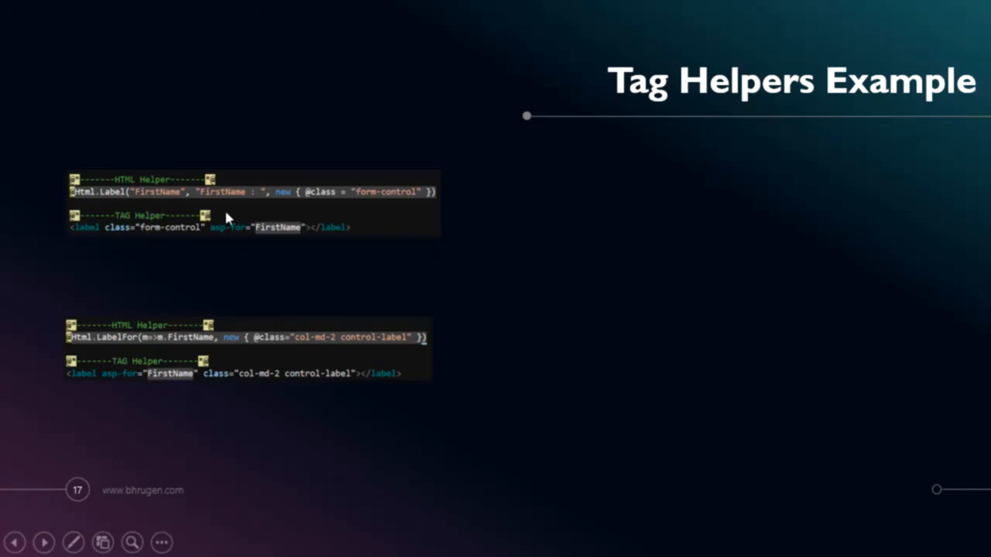
pyautogui.moveTo(297, 234)
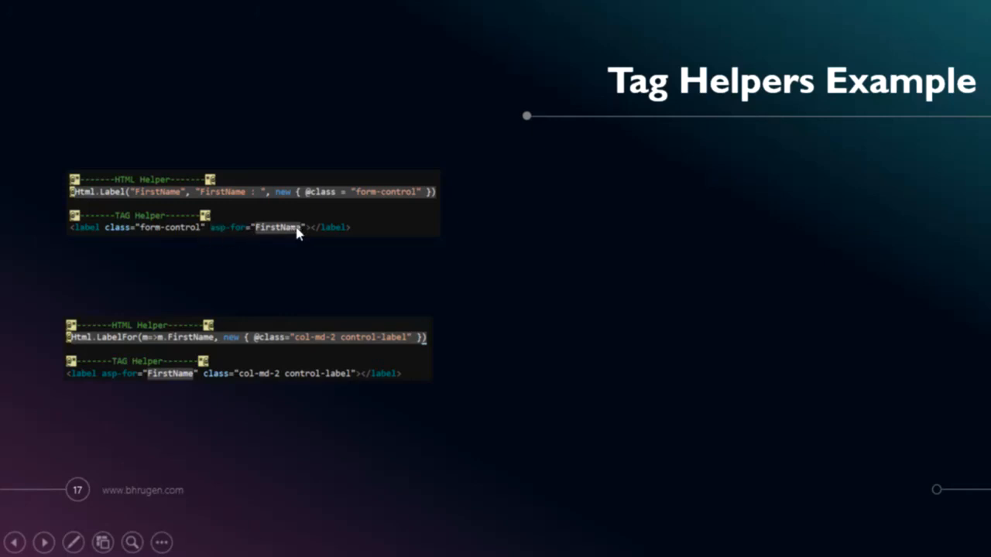
pyautogui.moveTo(308, 236)
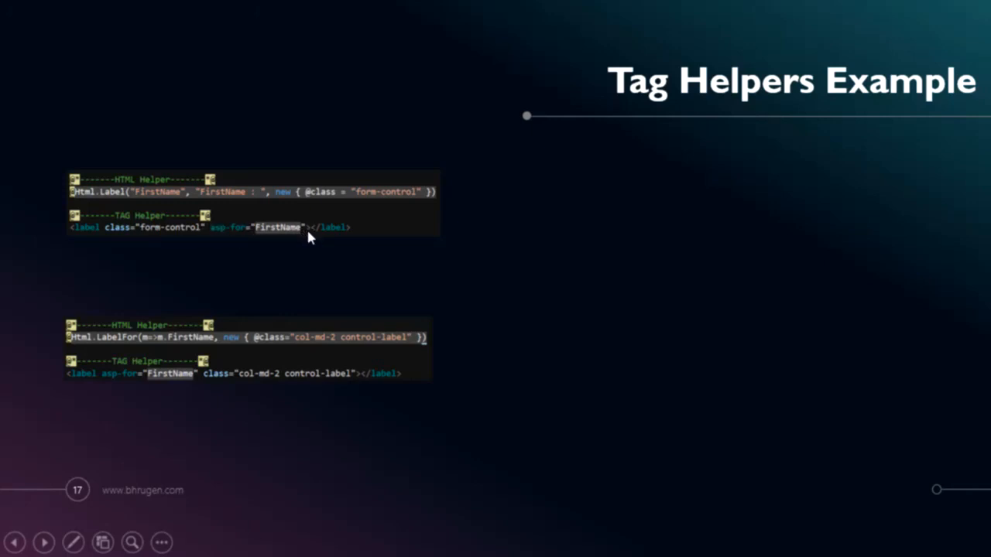